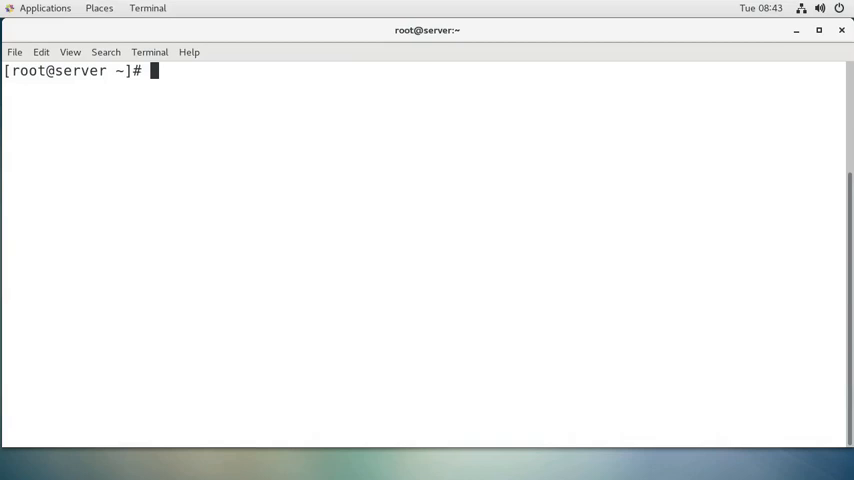
Install the tftp-server package with yum, answering y and waiting for Complete!
type("yum")
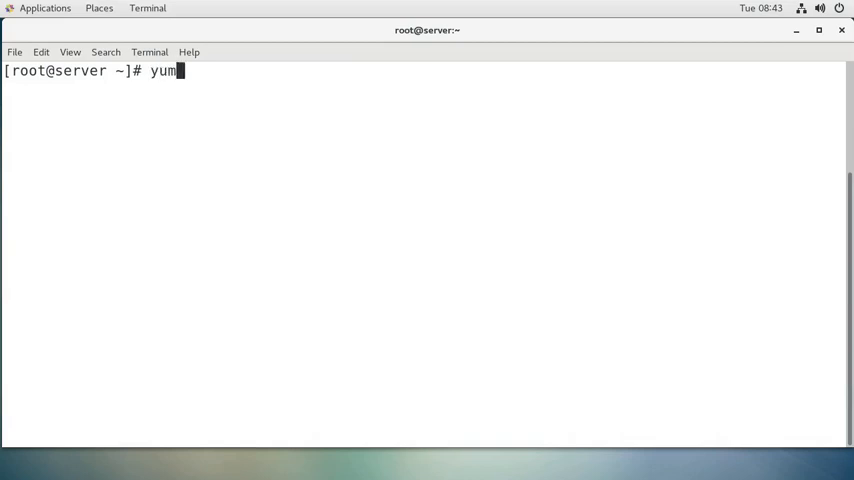
type("install")
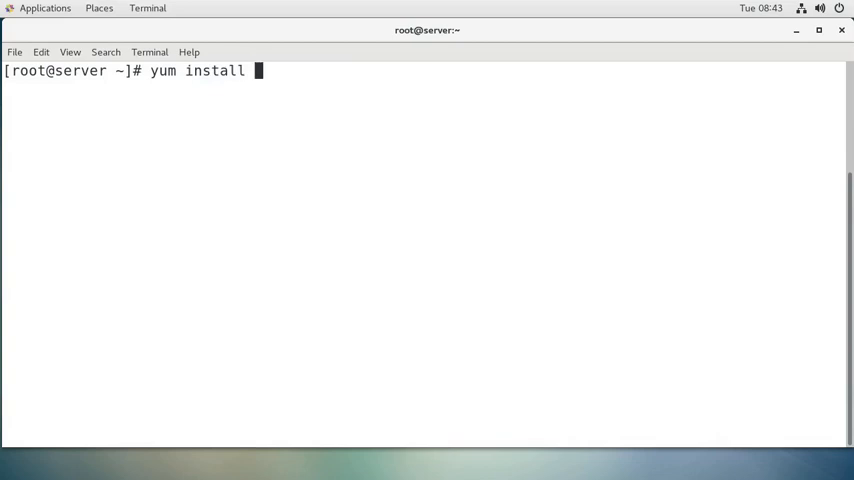
type("tftp-ser")
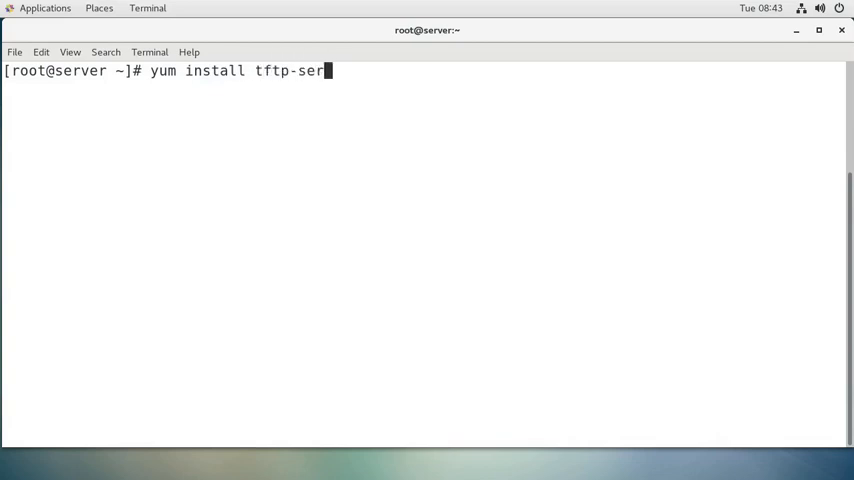
type("ver")
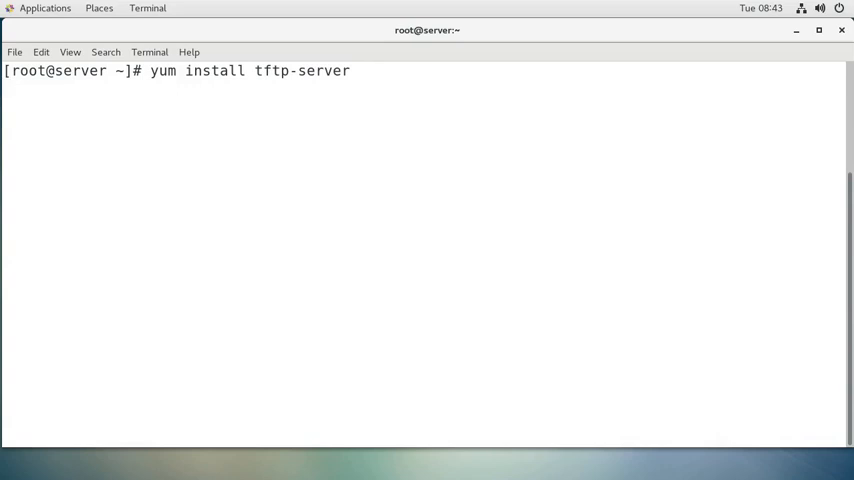
key("Return")
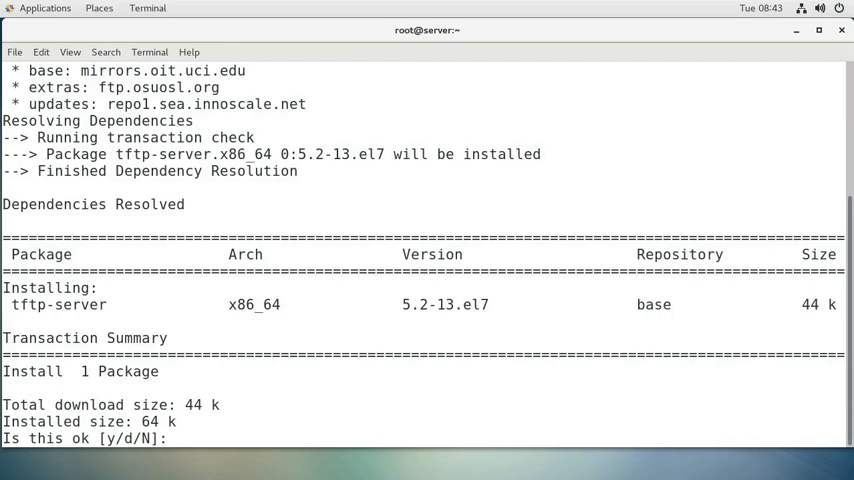
type("y")
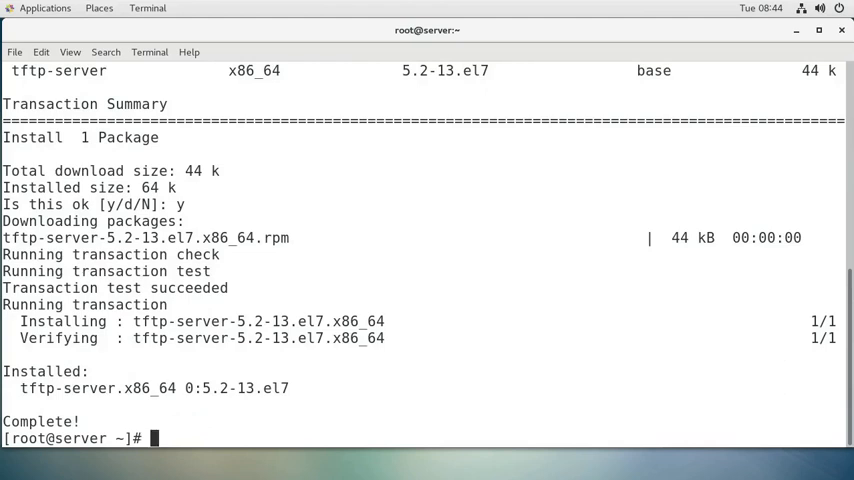
Move into /etc/xinetd.d/ and list its contents with ls -al
type("c")
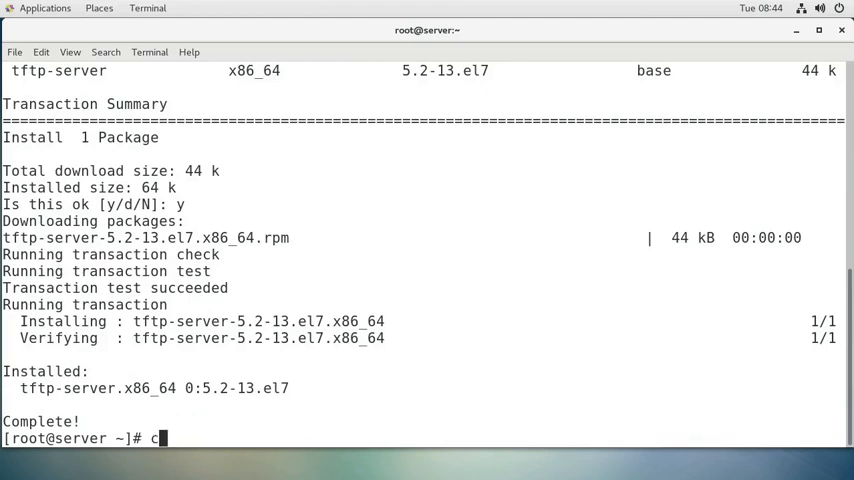
type("d /etc/x")
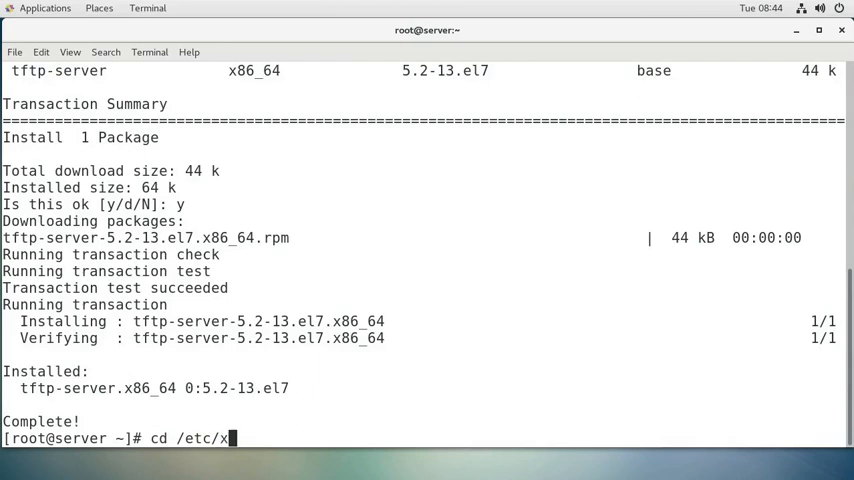
type("inetd.d/")
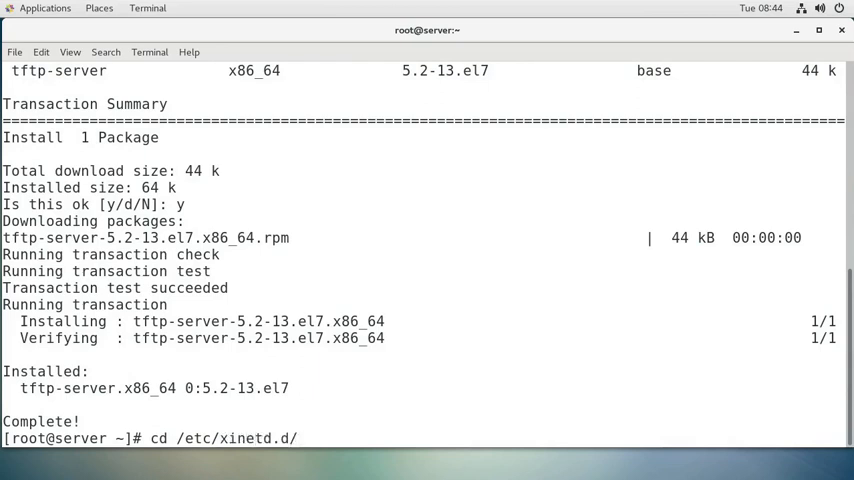
key("Return")
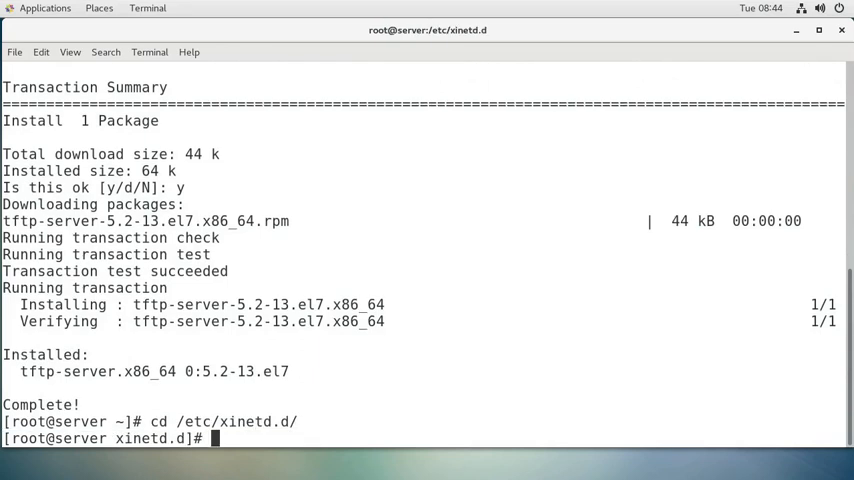
type("ls -al")
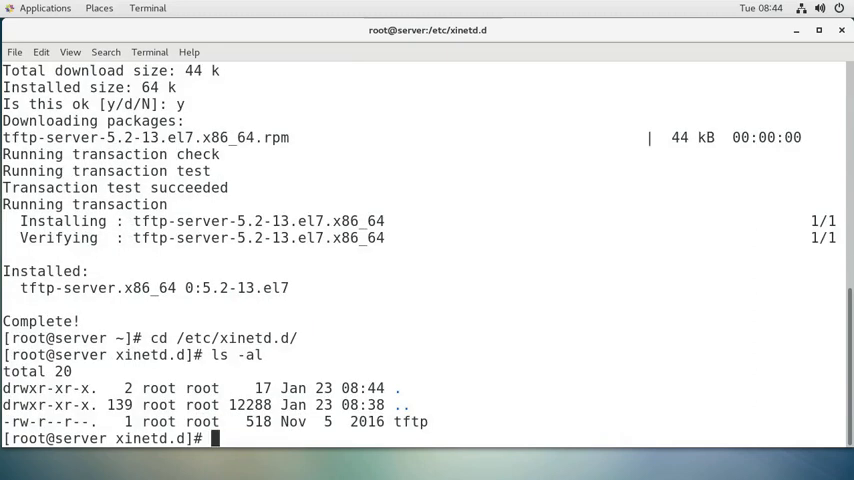
Edit the tftp config in nano so disable = no, and save it
type("nano")
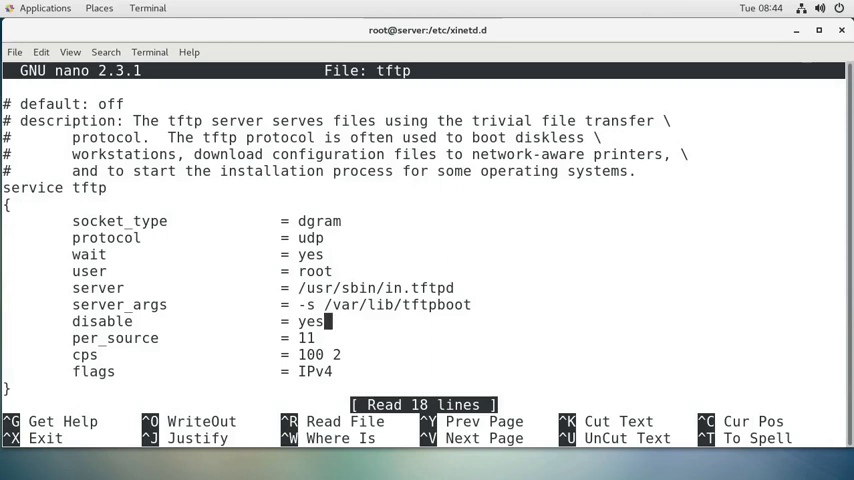
type("no")
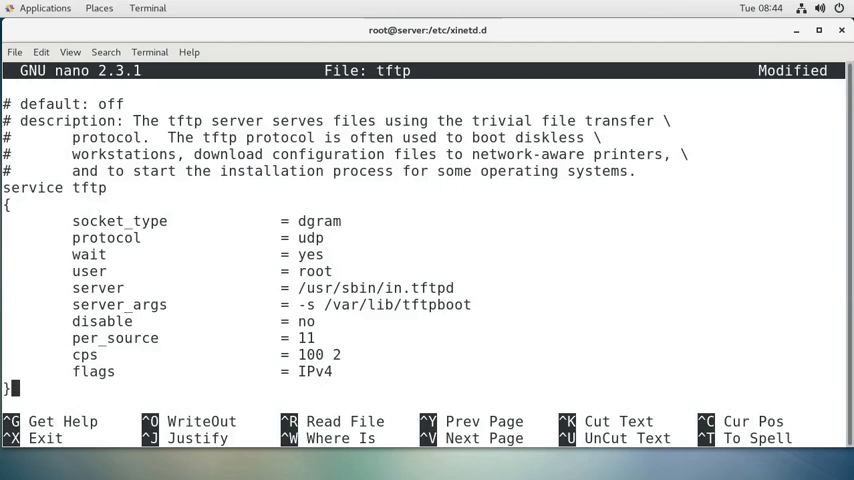
key("ctrl+o")
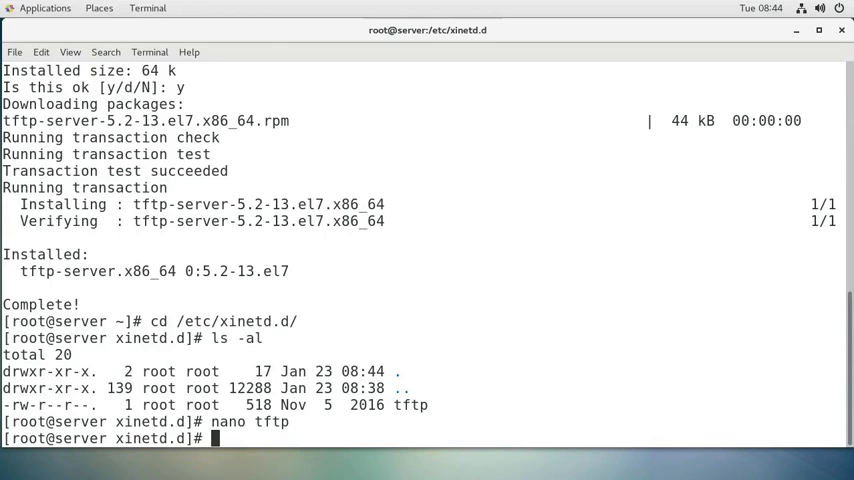
Start the tftp service with systemctl and enable it at boot
type("systemctl")
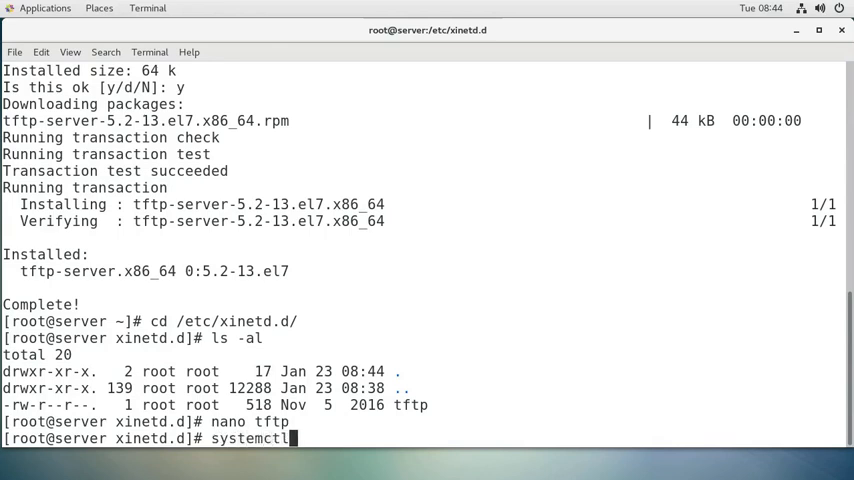
type("start")
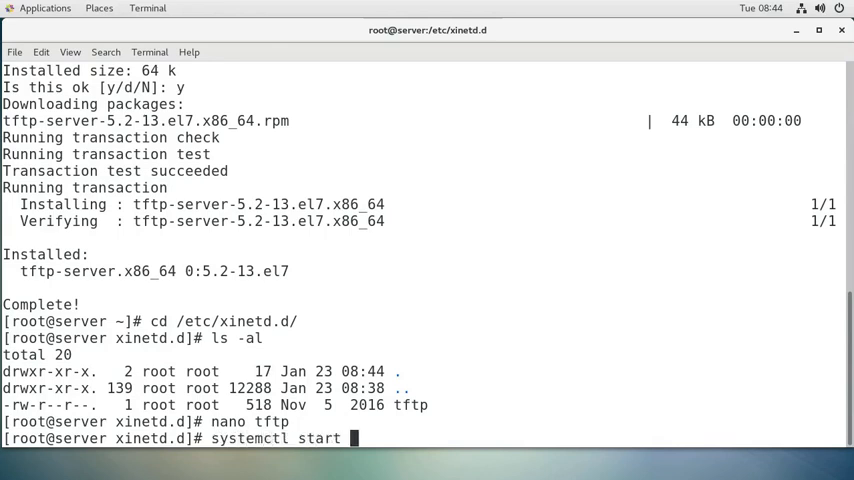
type("tftp")
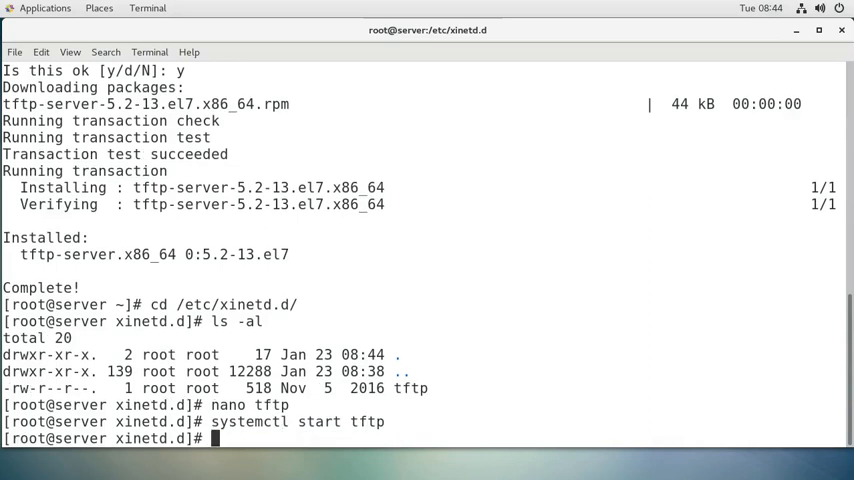
type("systemctl enable tftp")
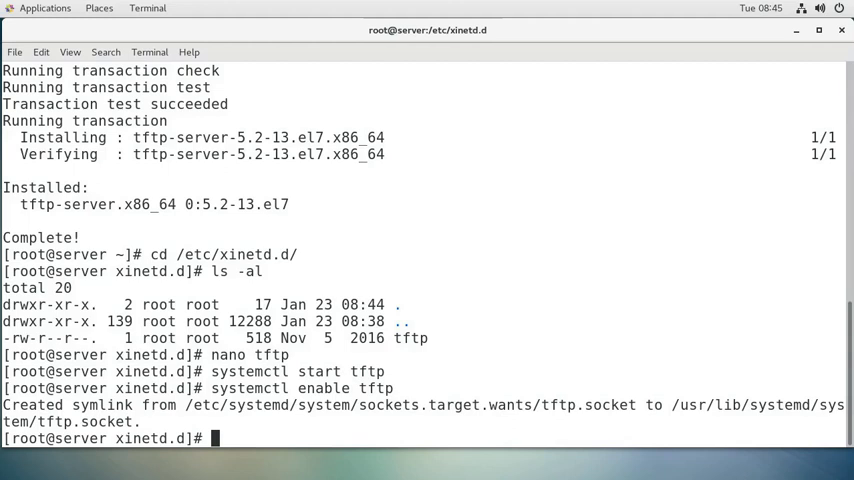
List firewall-cmd known services to confirm tftp is available
type("firewall-cmd")
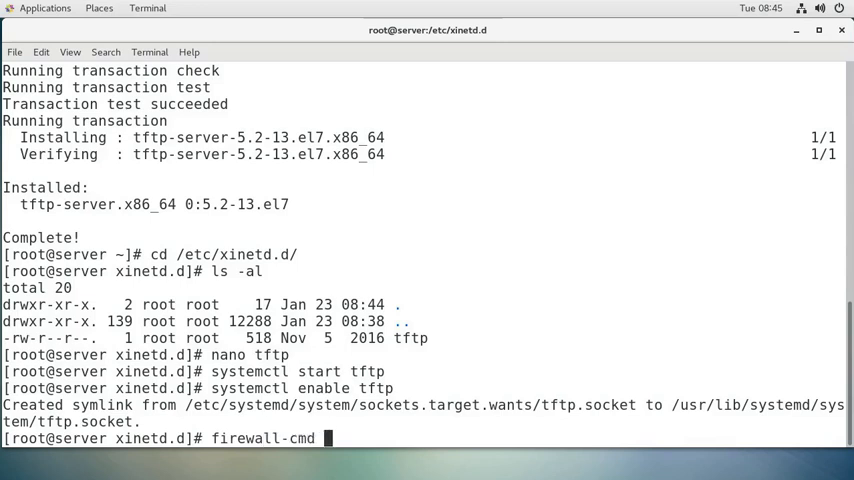
type("--get-")
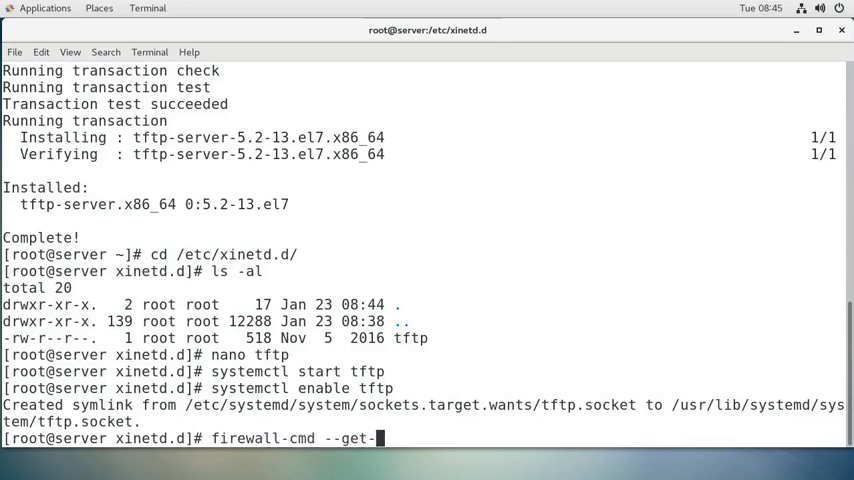
type("services | grep tftp")
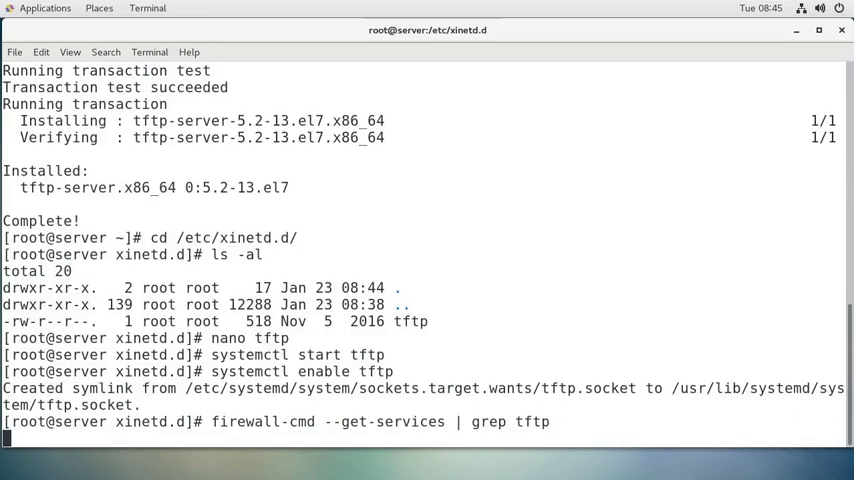
key("Return")
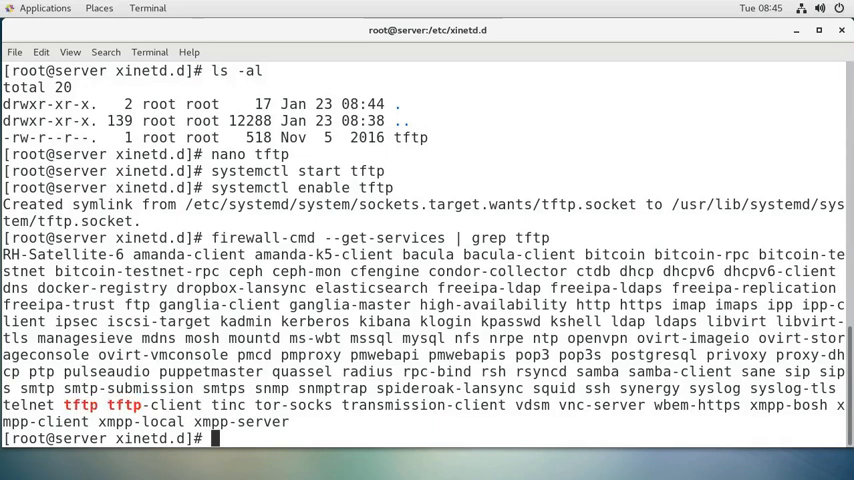
Allow the tftp service through the firewall at runtime and with --permanent
type("firewall-cmd")
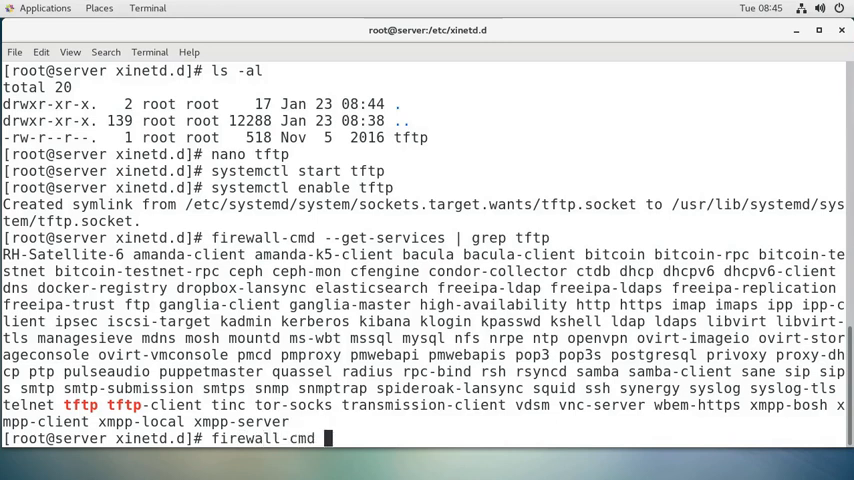
type("--add-servi")
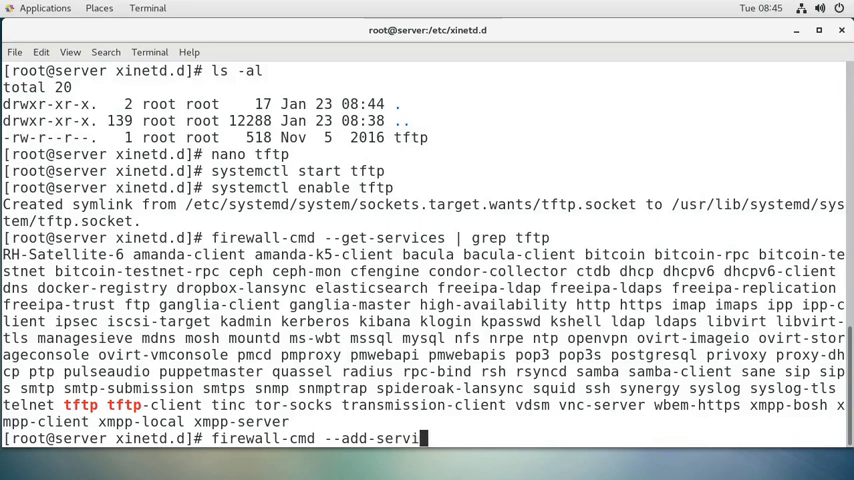
type("ce=tftp")
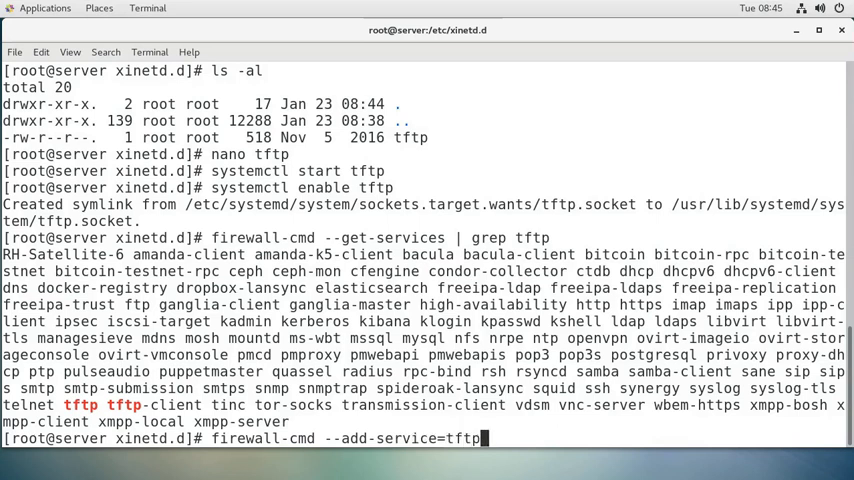
key("Return")
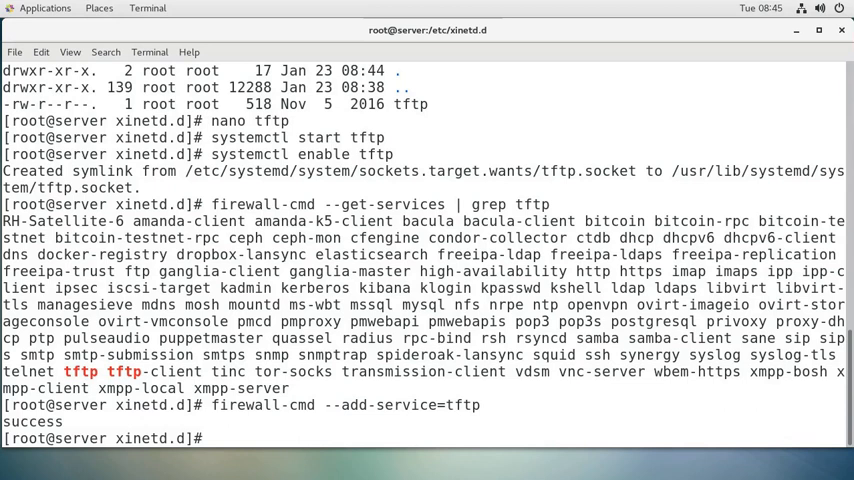
type("firewall-cmd --add-service=tftp --per")
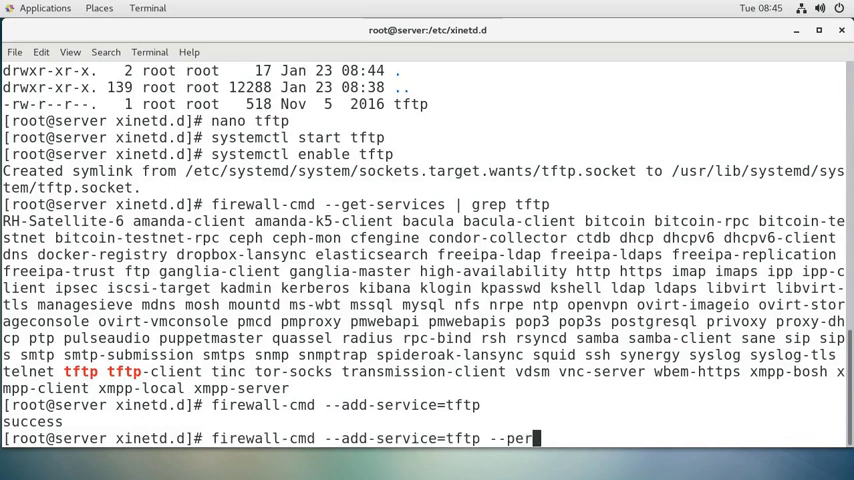
type("manent")
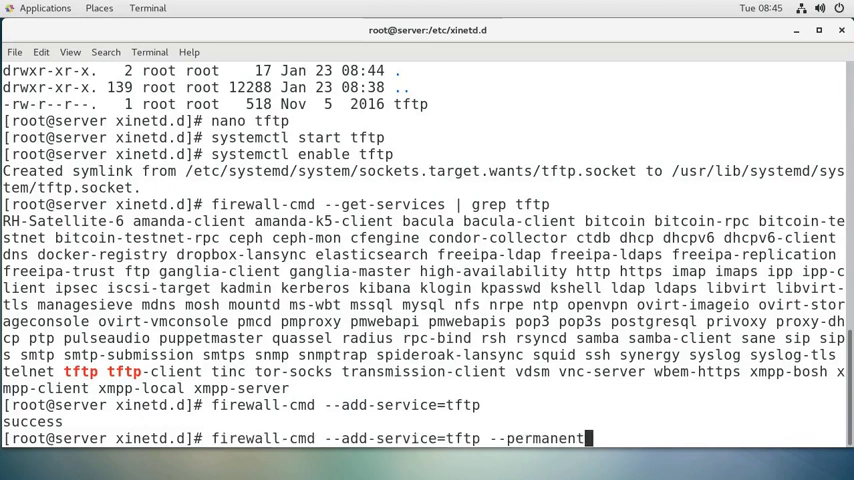
key("Return")
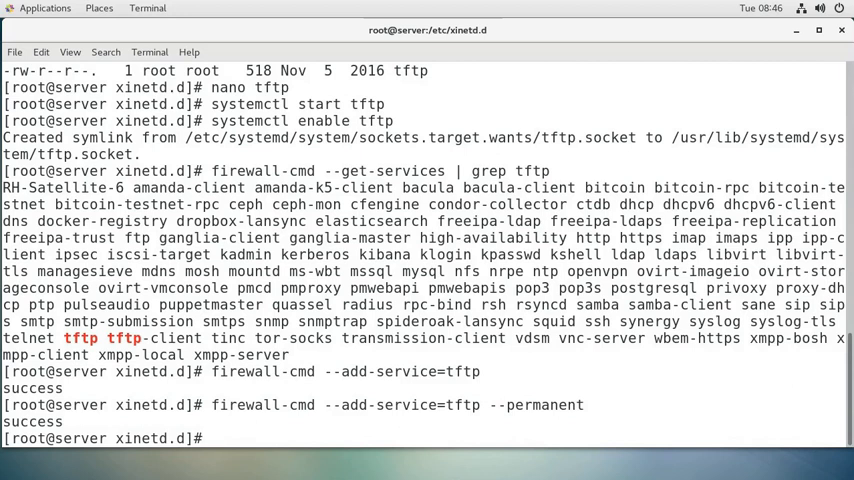
Abandon a mistyped /var/spool path and cat /etc/xinetd.d/tftp to review the config
type("c")
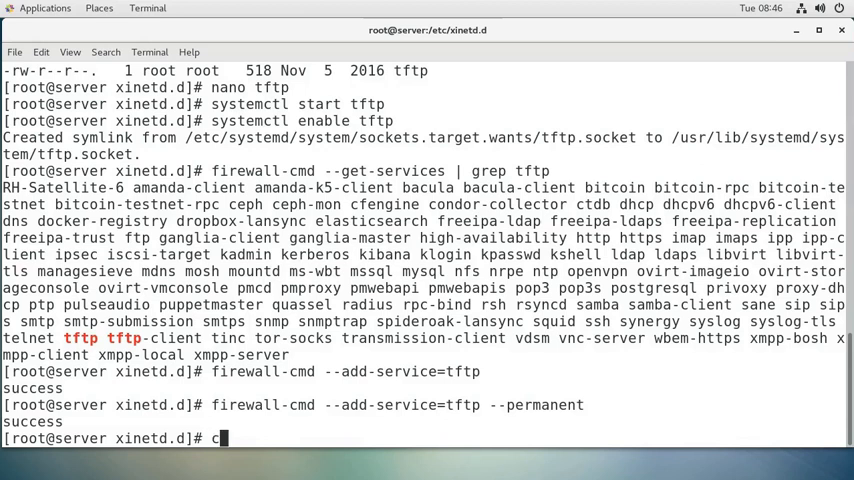
type("d /var/")
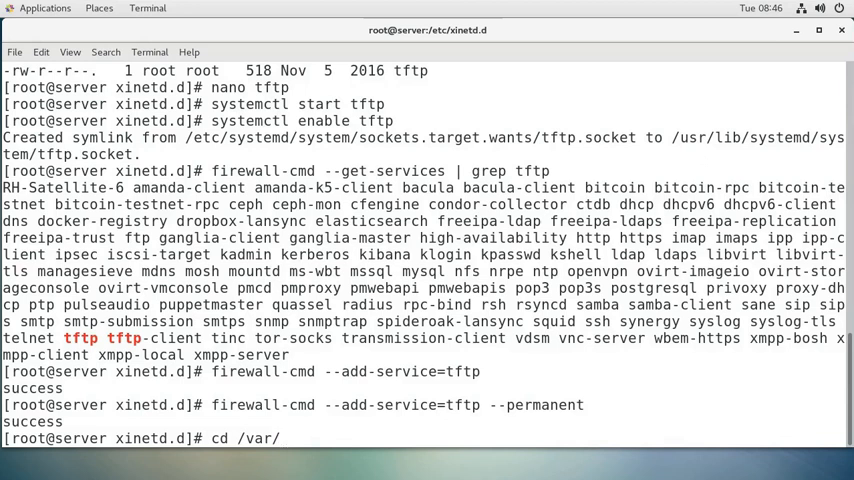
type("spool/")
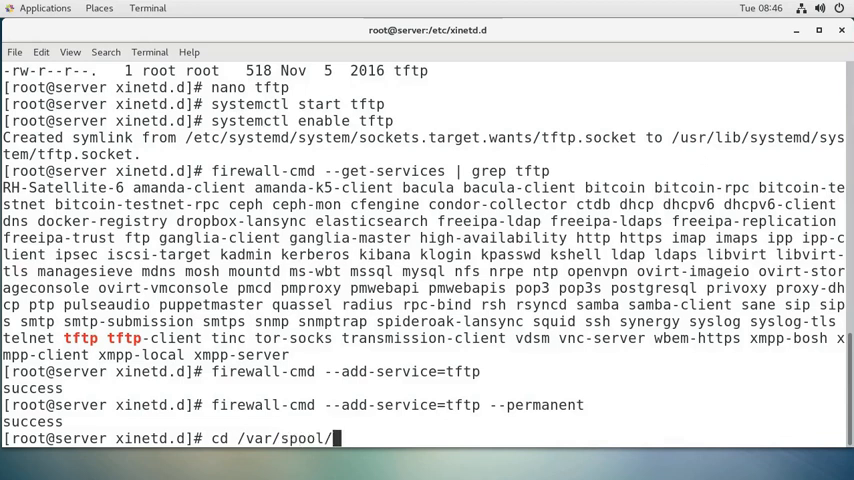
type("tft")
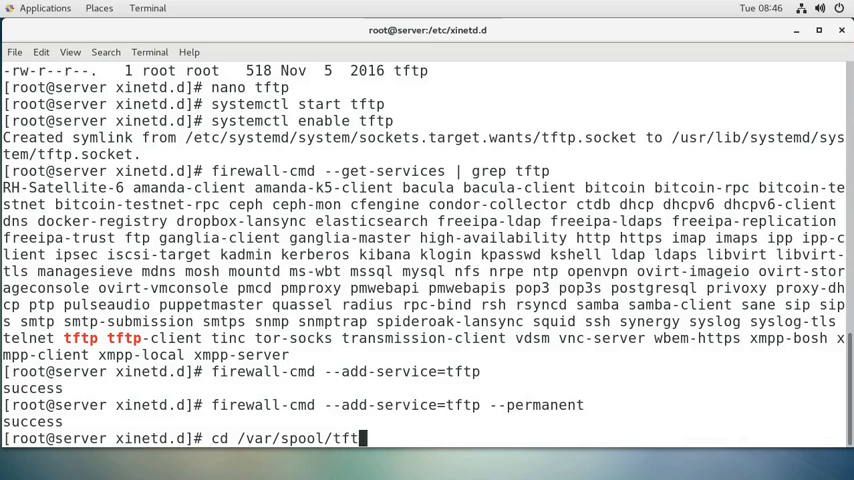
key("BackSpace")
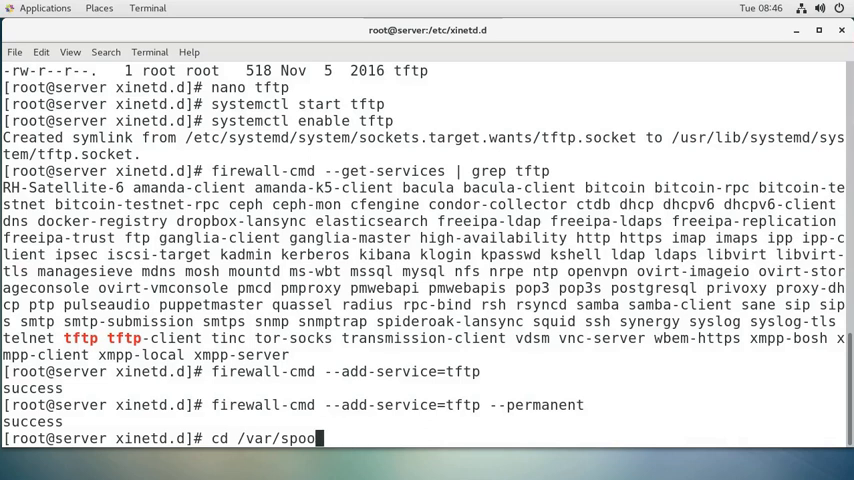
type("cat /etc")
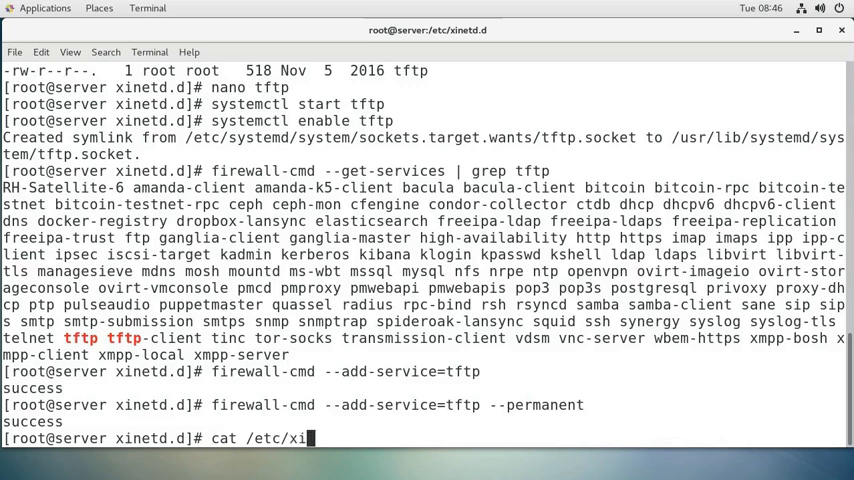
type("netd.d/tftp")
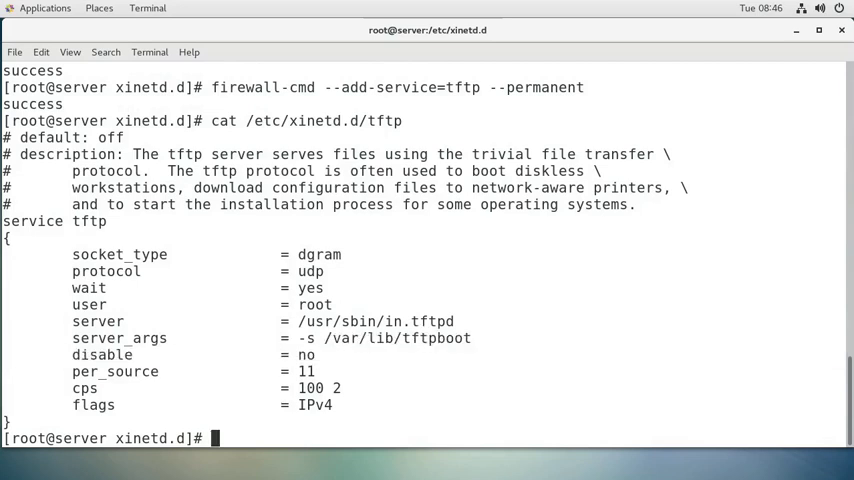
Move into /var/lib/tftpboot and list its permissions and SELinux labels with ls -al and ls -aZ
type("cd /var/lib/tftpboot/")
type("ls -a")
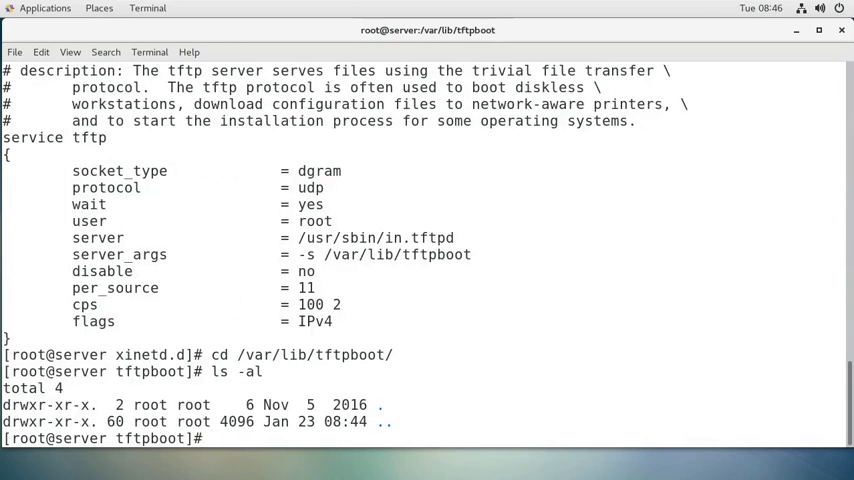
type("ls -Z")
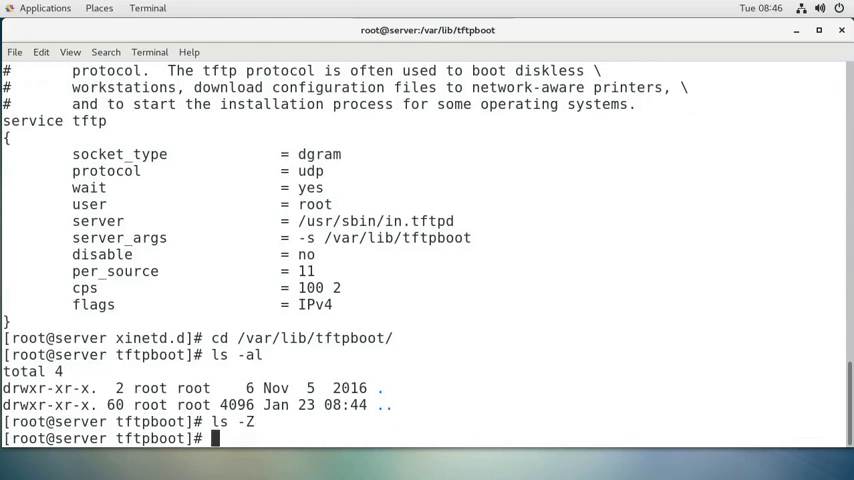
type("ls -aZ")
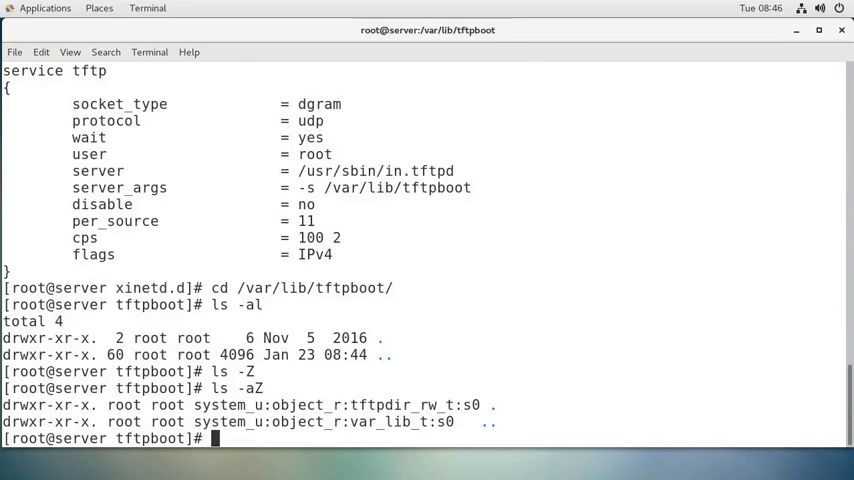
double_click(392, 404)
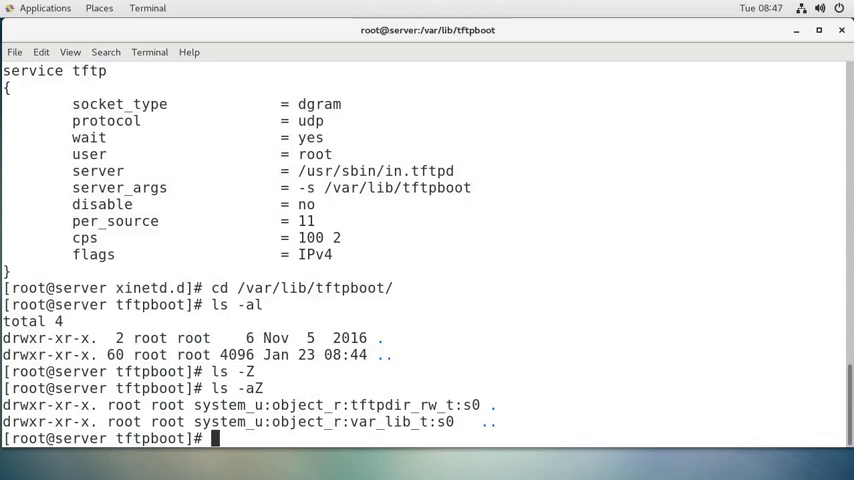
Write hello into testfile.txt with echo and list the directory to confirm it
type("echo")
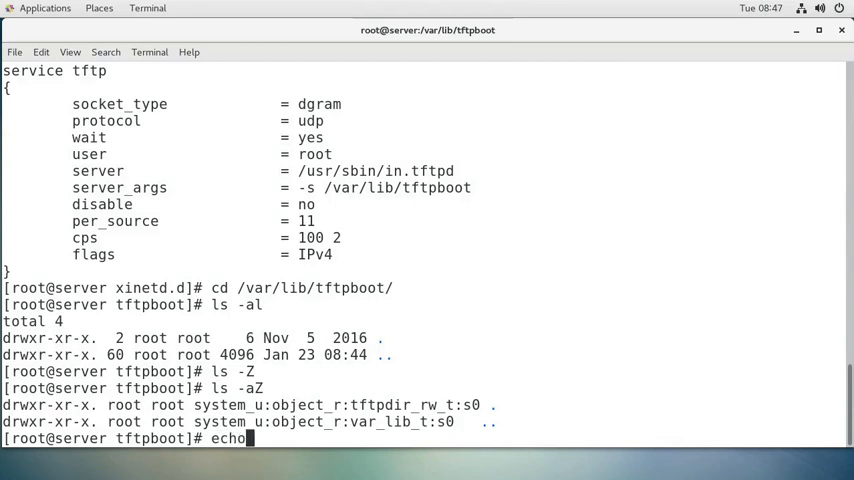
type("testfile.txt")
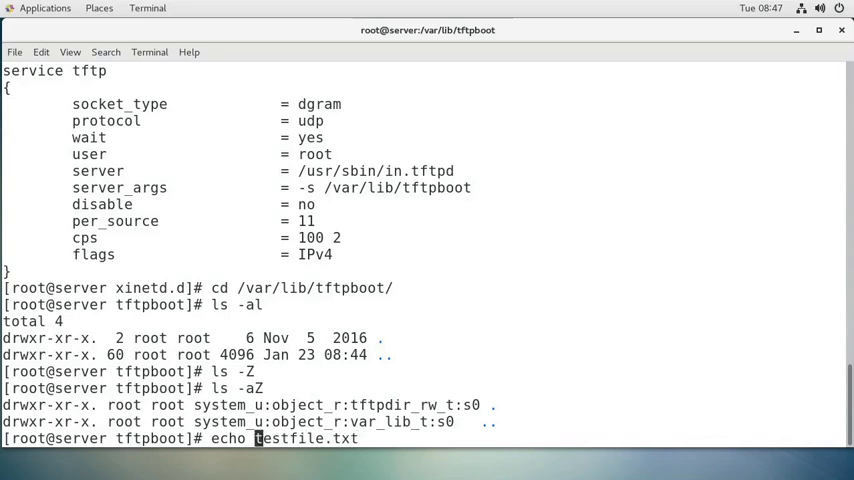
type("hello >")
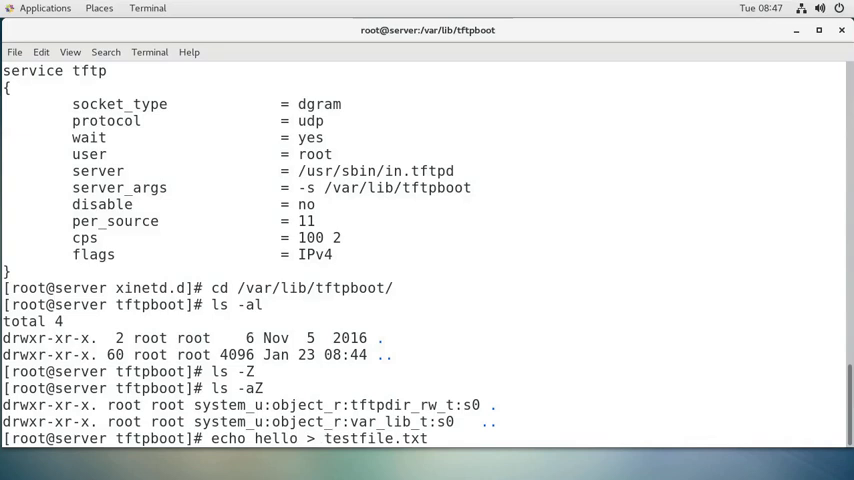
key("Return")
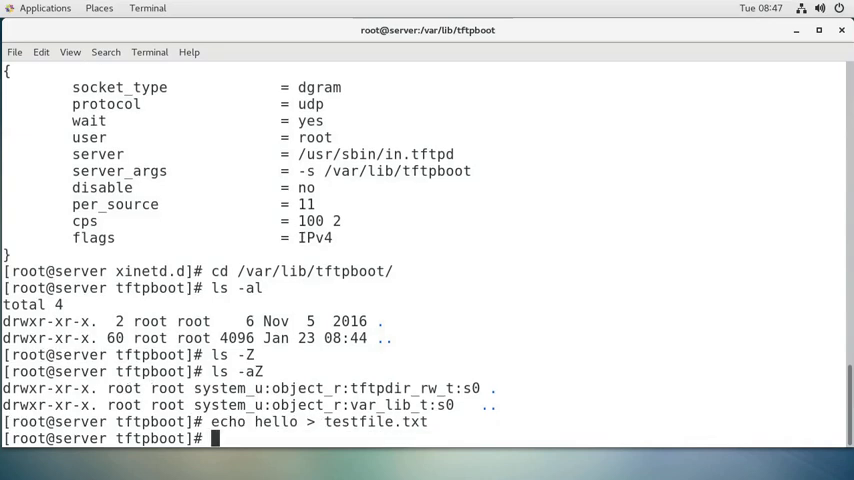
type("ls -")
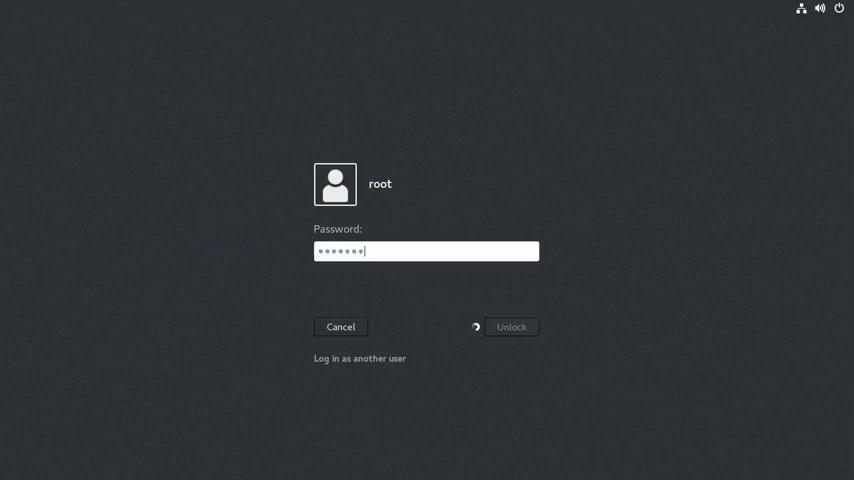
Unlock the client and install the tftp client package with yum, answering y
left_click(510, 328)
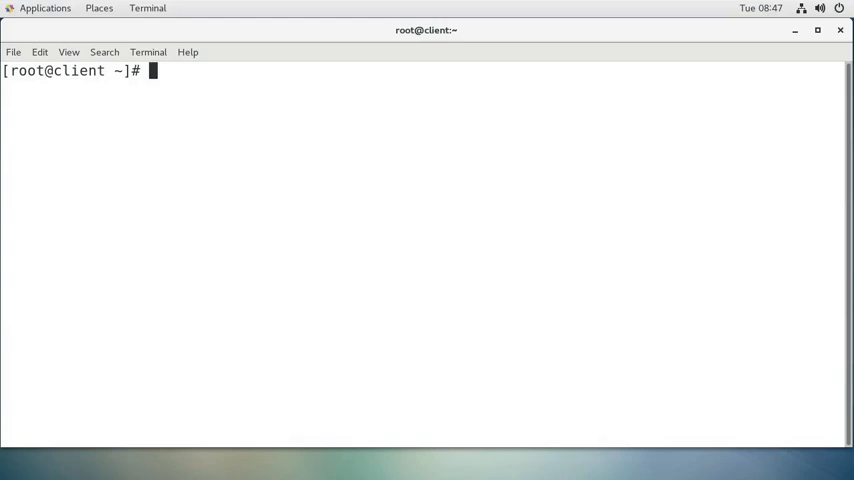
type("yum")
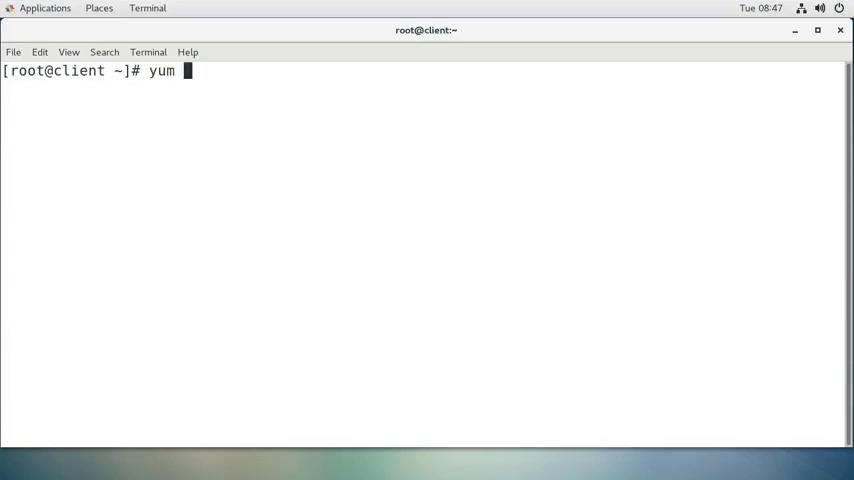
type("install tftp")
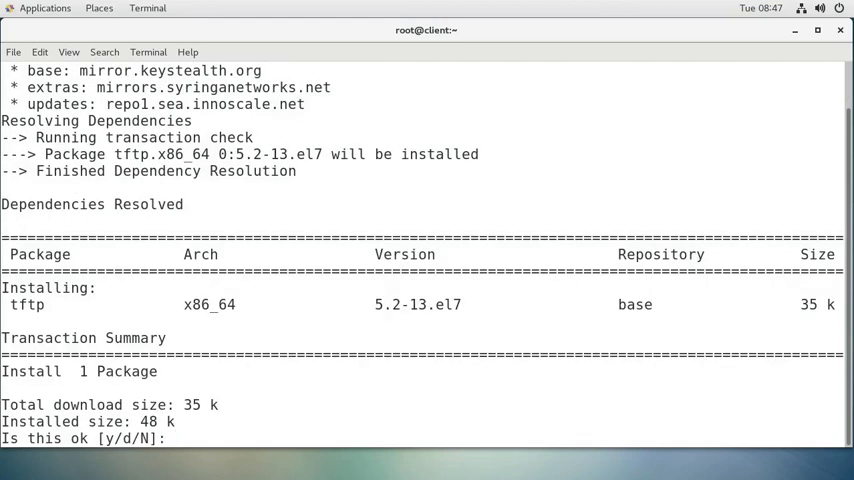
type("y")
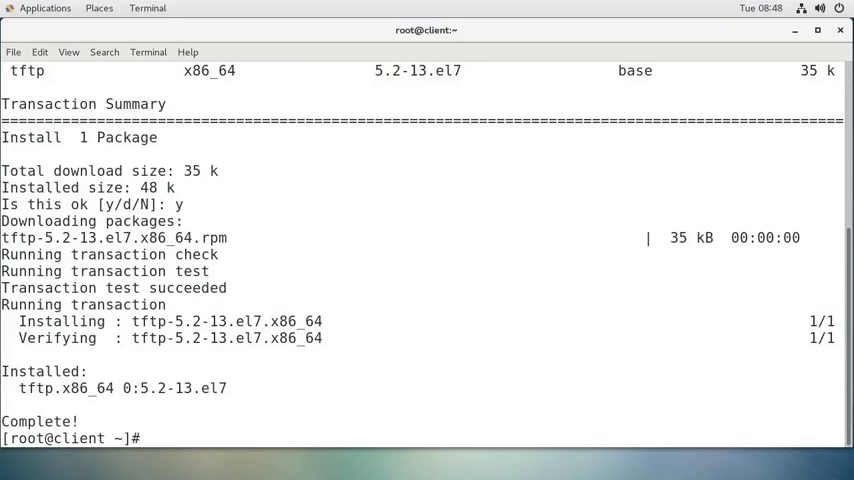
type("tftp")
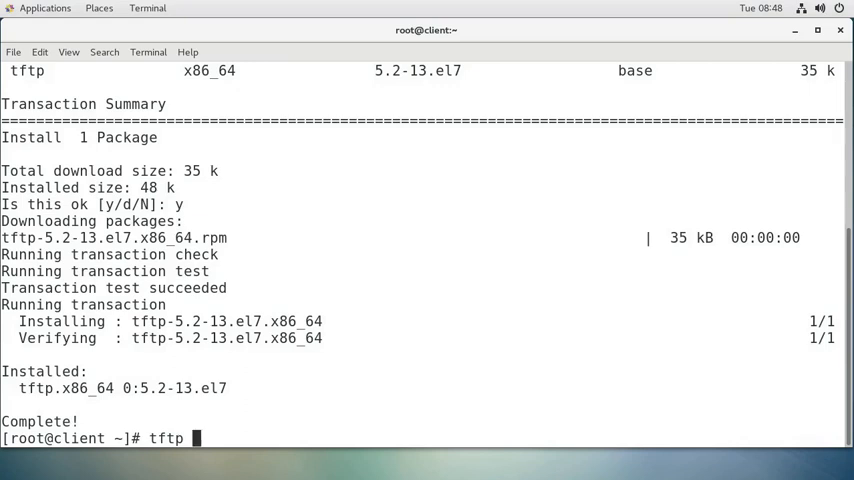
Connect tftp to server.example.com and list its commands with ?
type("server.exampl")
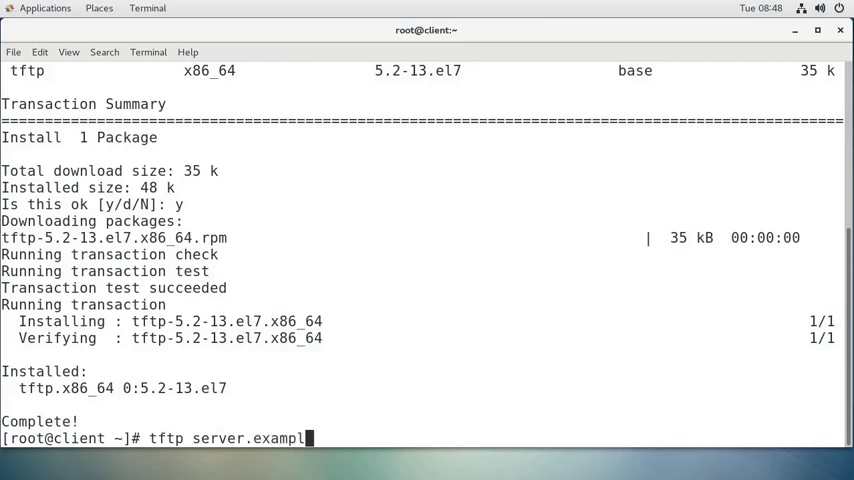
type("e.com")
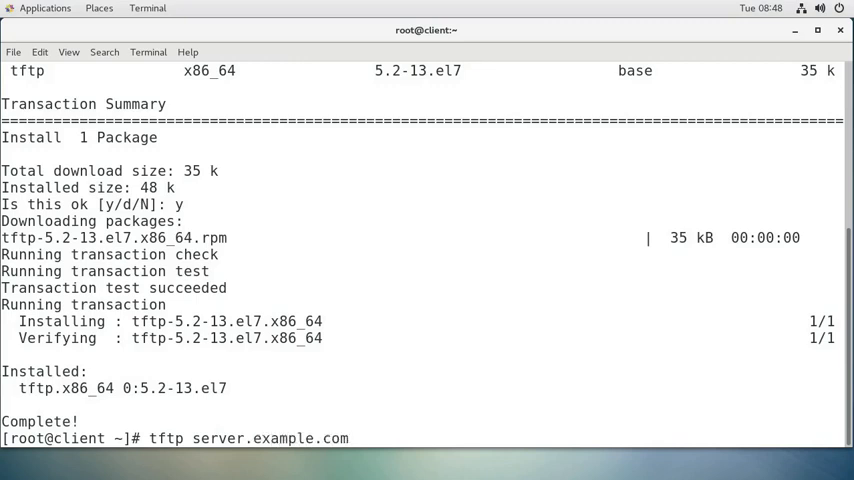
key("Return")
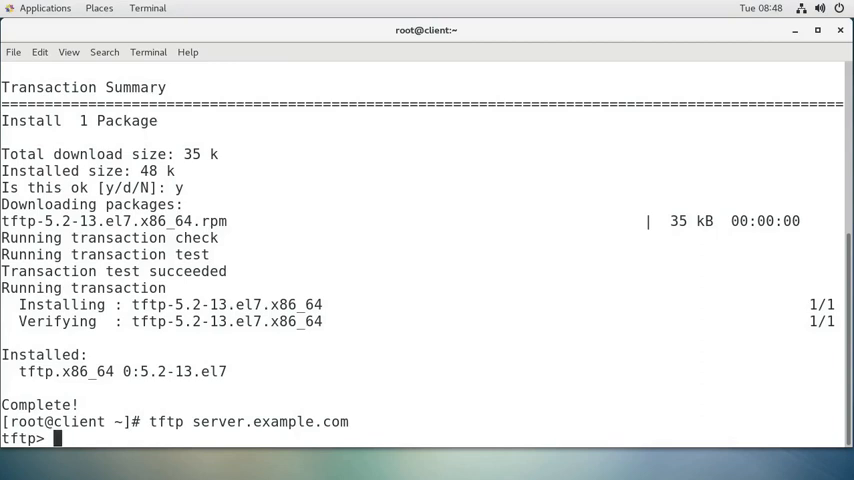
type("?")
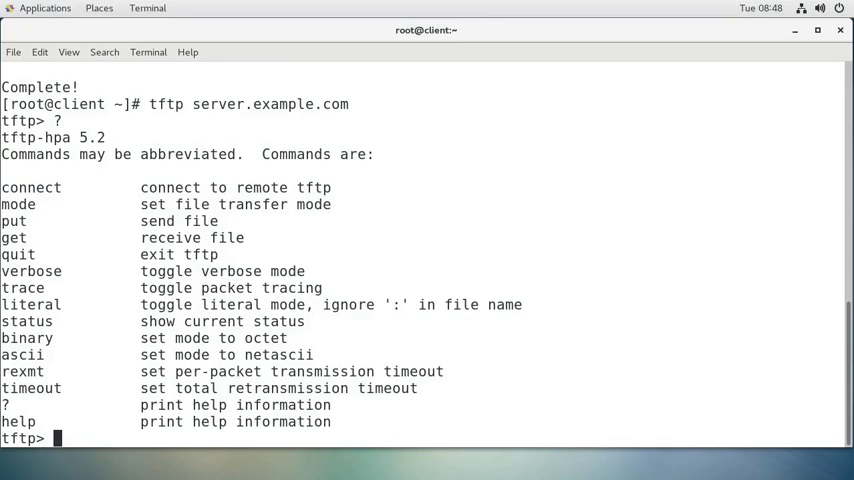
Request testfile.txt with get and interrupt the stalled transfer
type("get test")
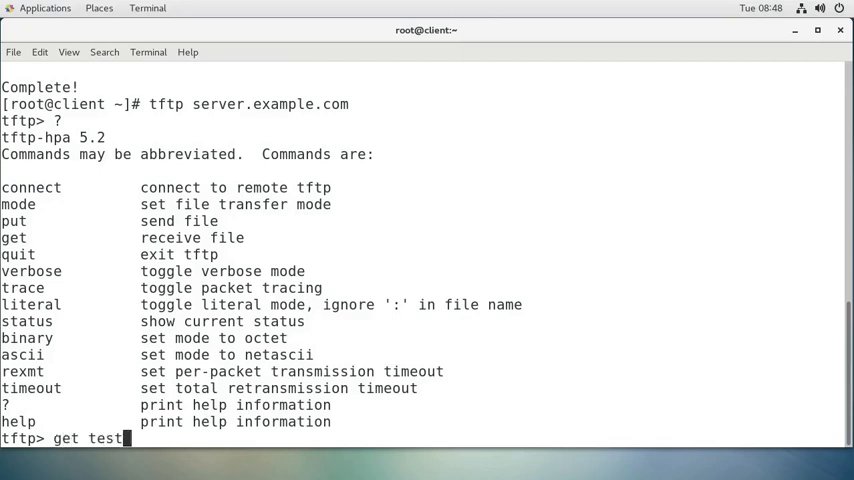
type("file.txt")
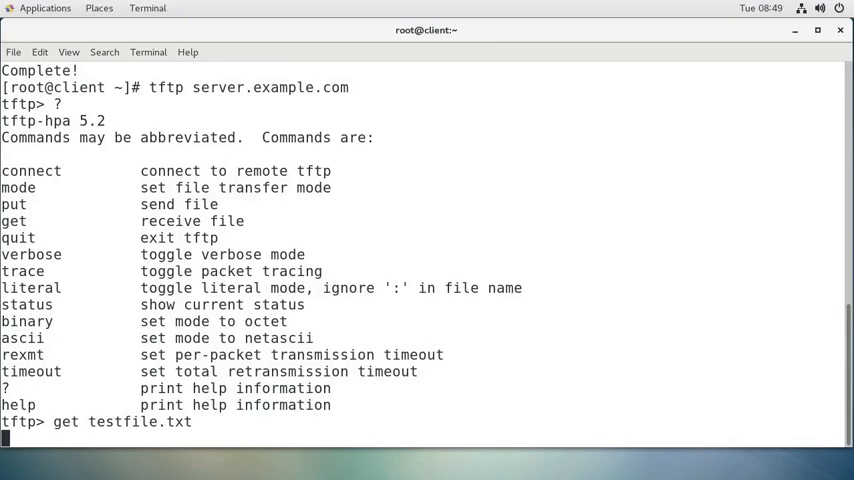
key("ctrl+c")
type("firewal")
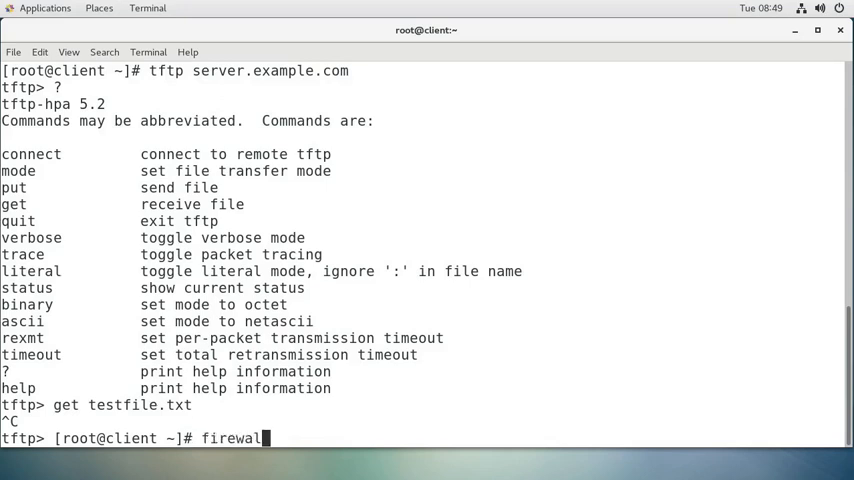
Allow the tftp-client service through the client's firewall at runtime
type("-cmd")
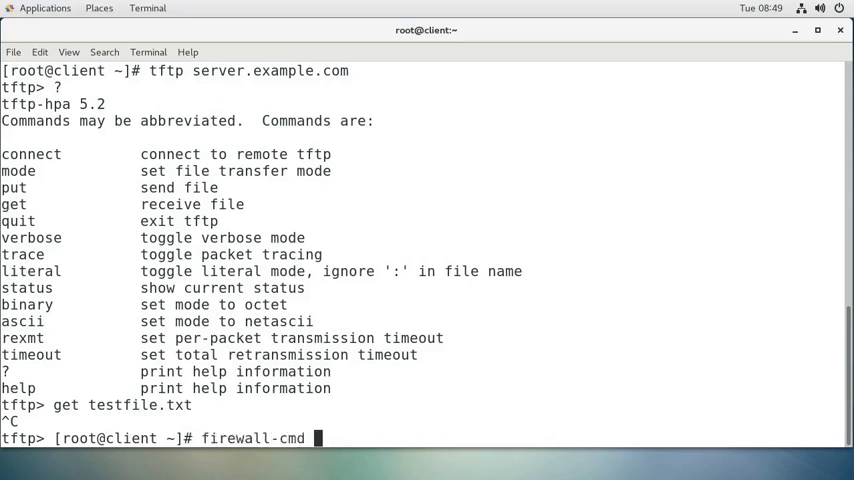
type("--add-")
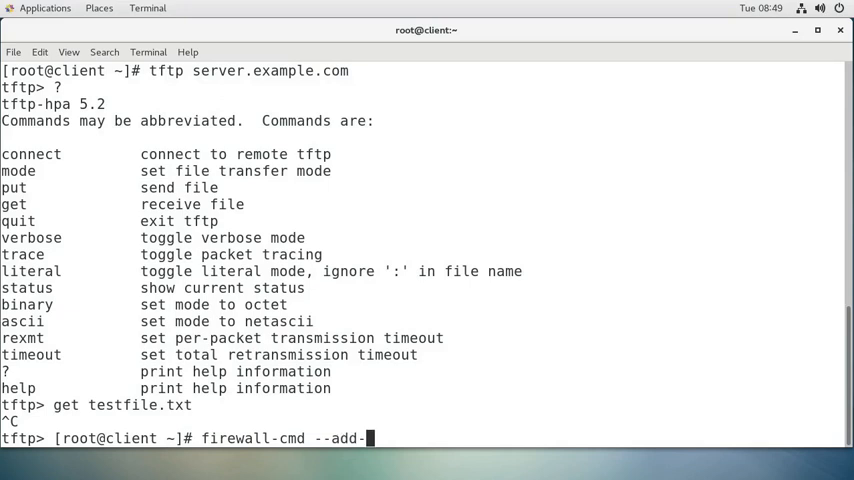
type("service")
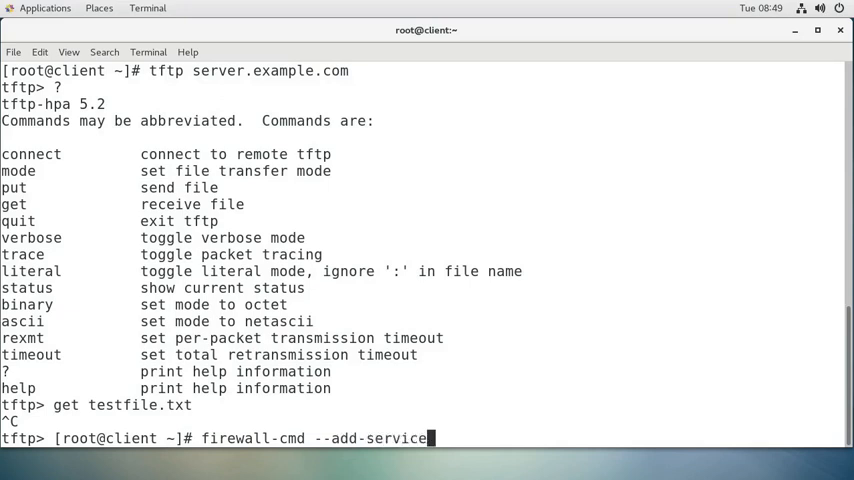
type("=tftp-client")
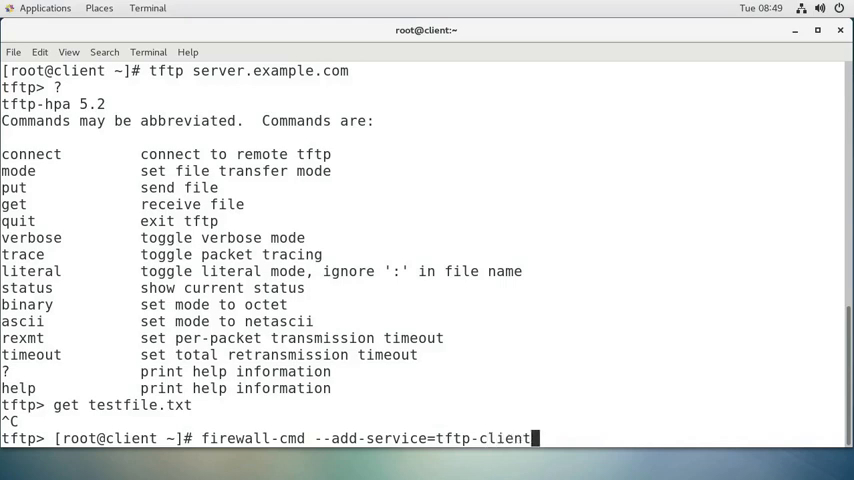
key("Return")
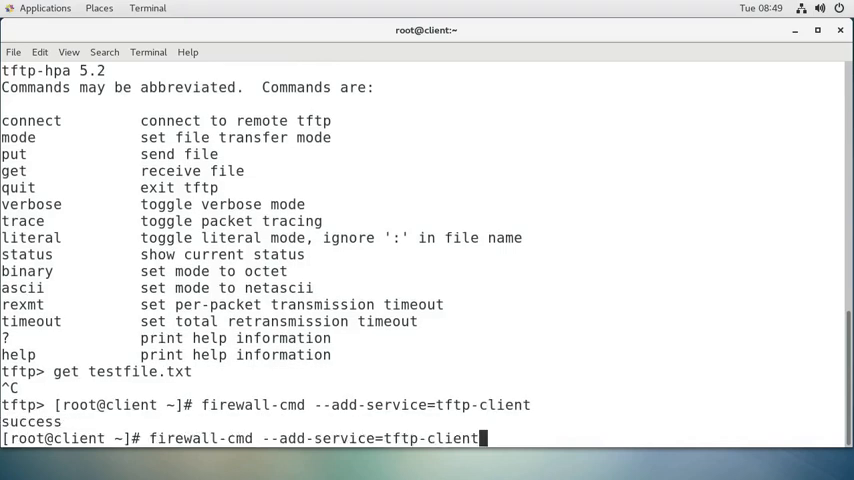
Add the tftp-client firewall rule again with --permanent
type("--permane")
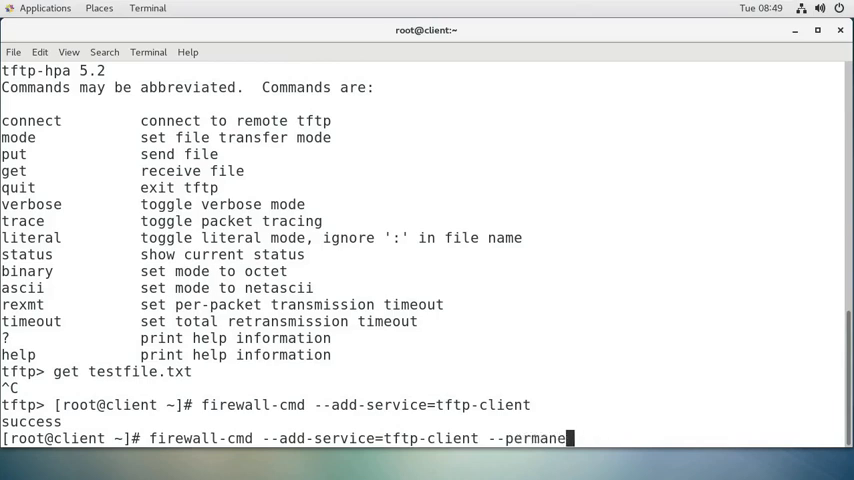
key("BackSpace")
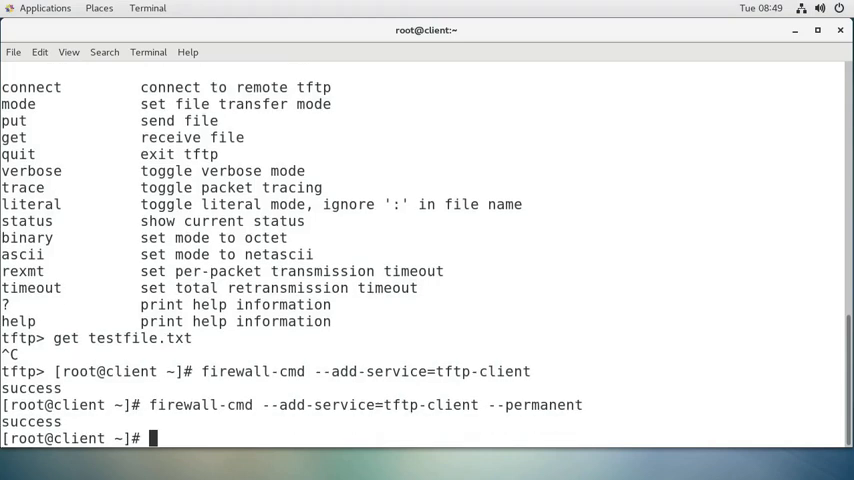
type("firewall-cmd --add-service=tftp-client")
type("tftp server.example.com")
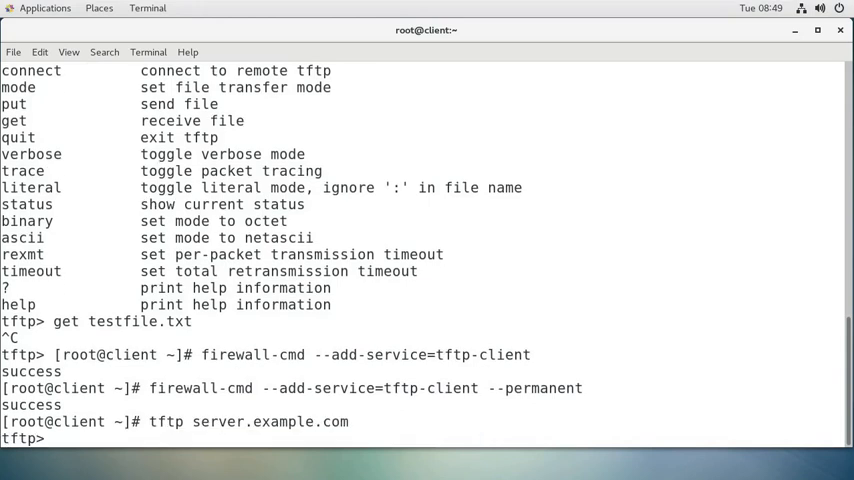
Download testfile.txt over tftp, quit the client and confirm it with ls -al
type("get")
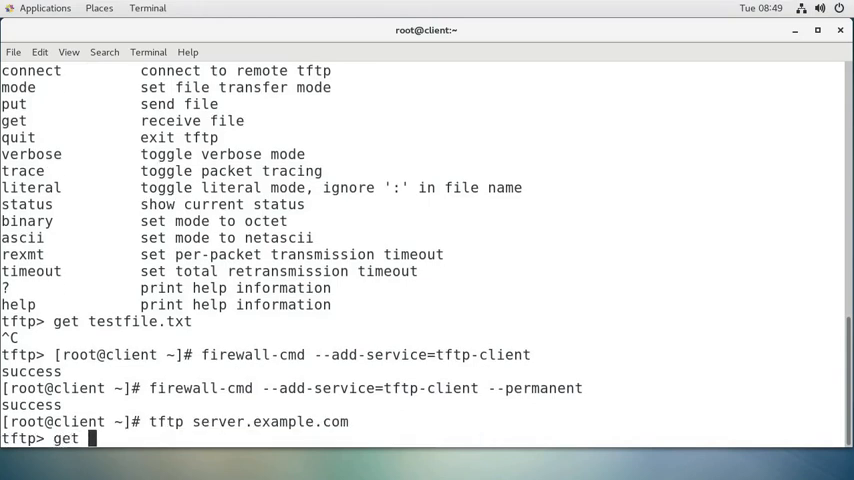
type("testfile")
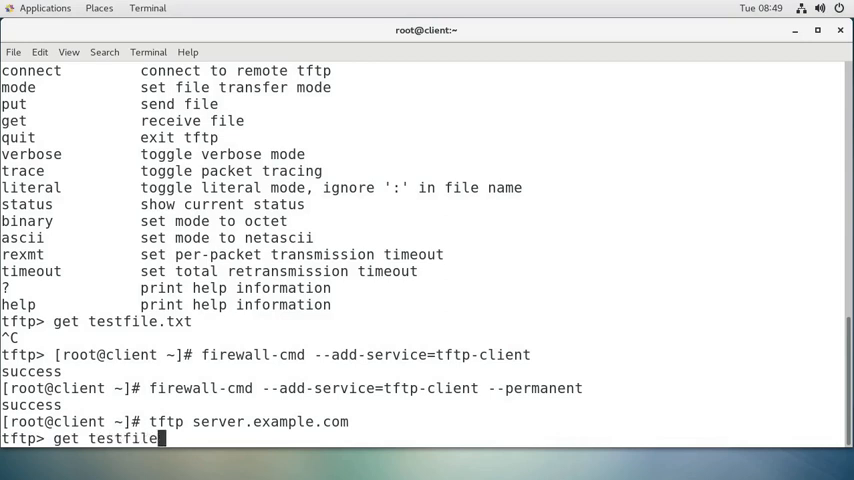
type(".txt")
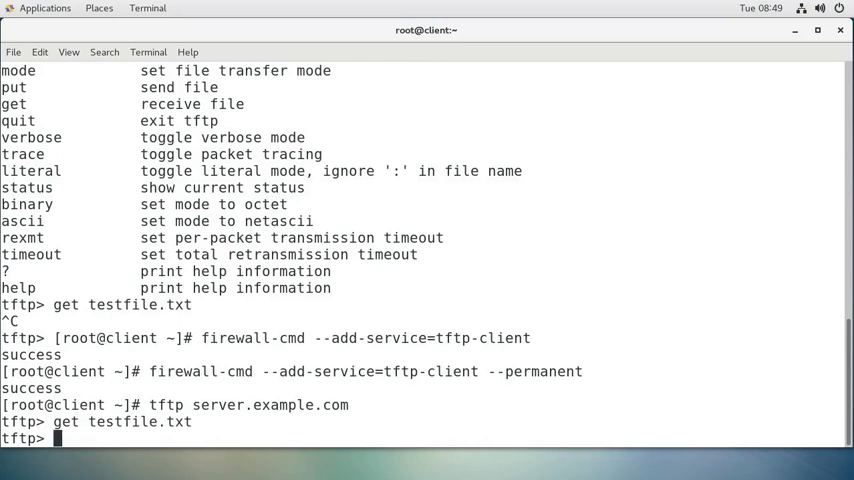
type("quit")
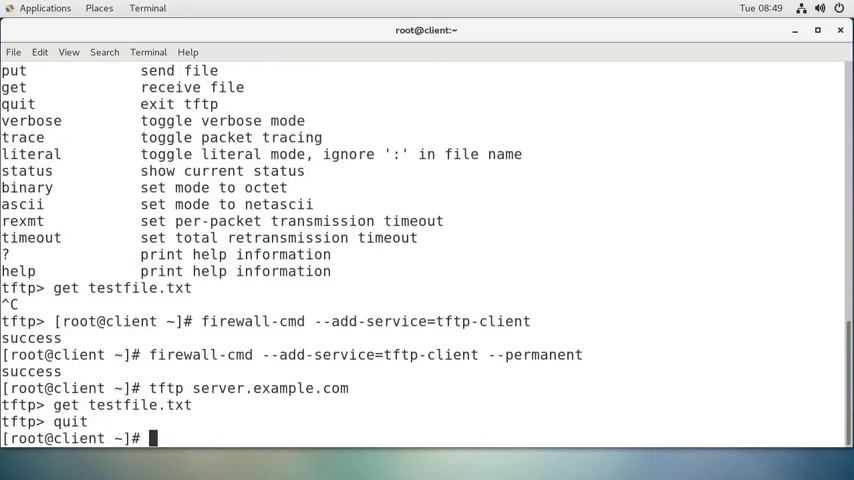
type("ls -al")
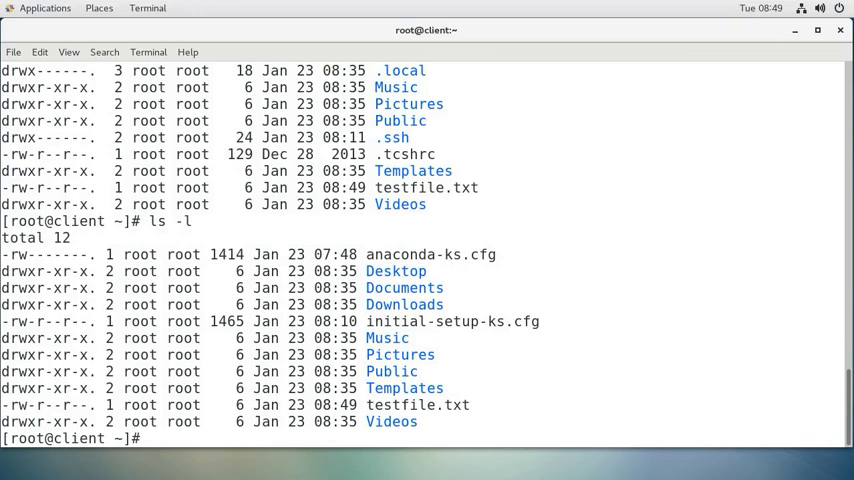
Compose 'cat testfile.txt' at the client prompt to display the downloaded file's contents
double_click(416, 404)
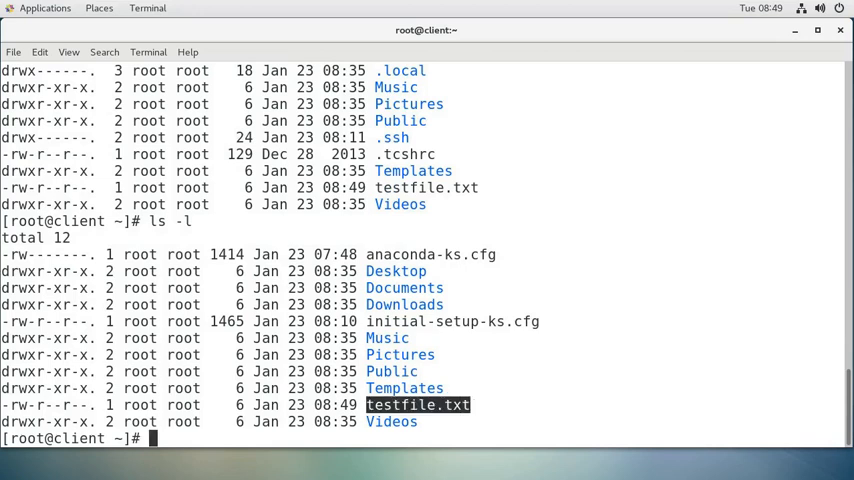
type("cat")
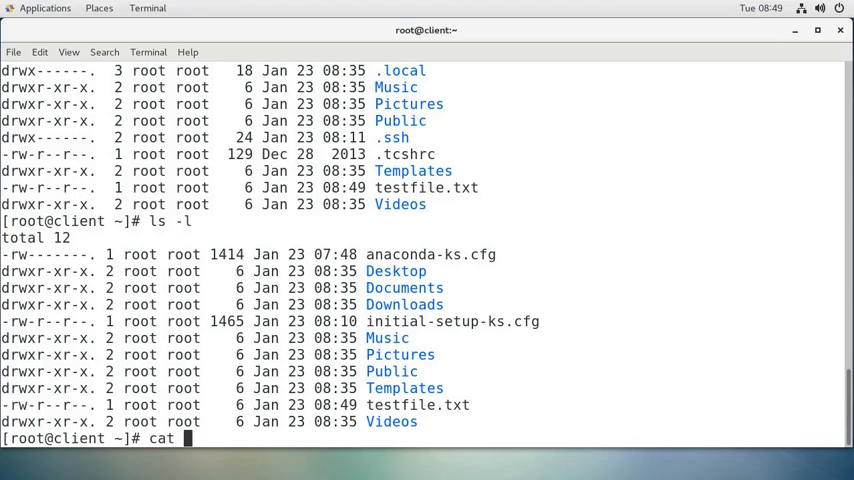
type("testfile.txt")
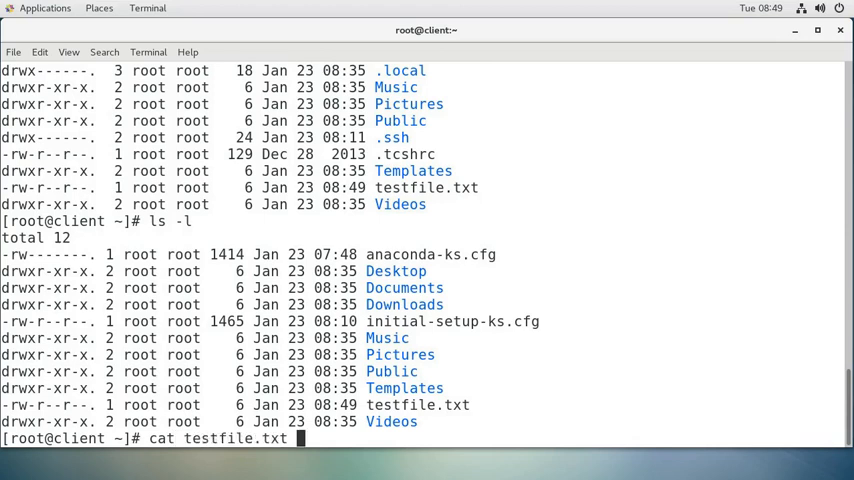